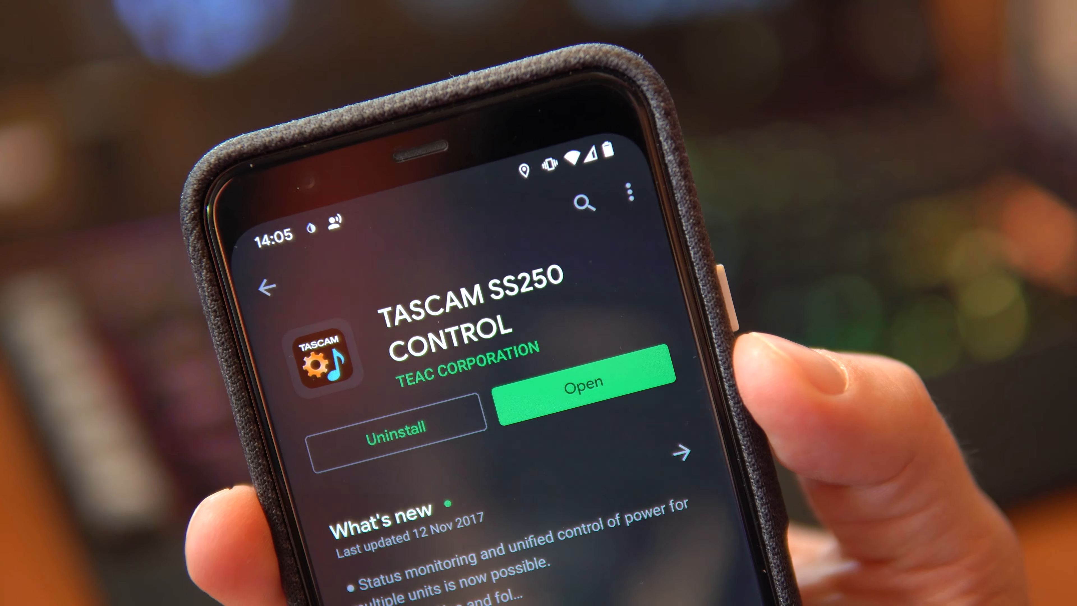
# Launch the installed TASCAM SS250 Control app from its Play Store page
pyautogui.click(584, 382)
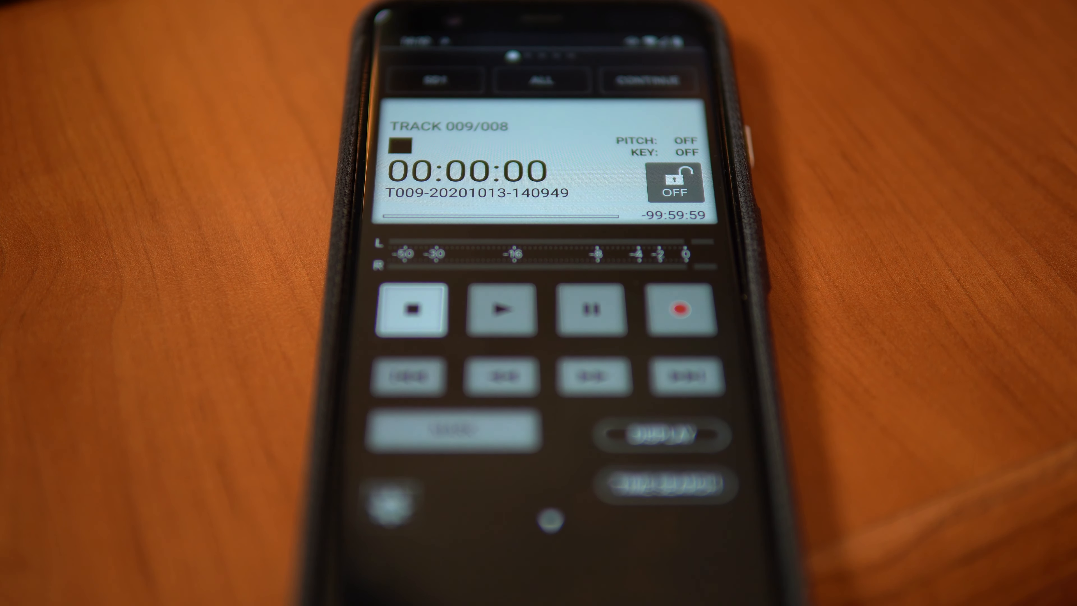
pyautogui.click(677, 308)
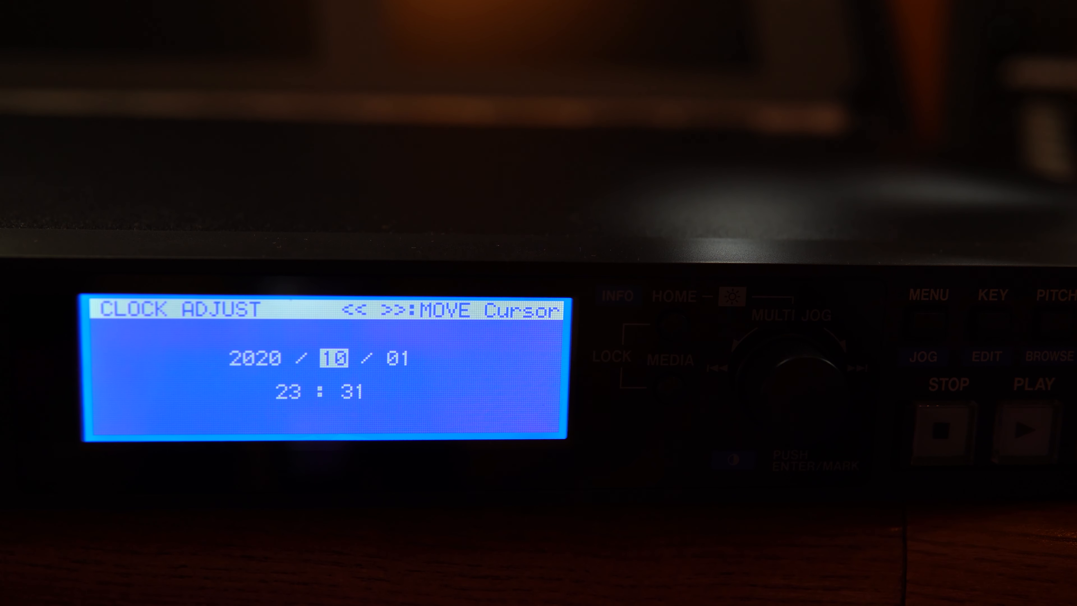
# Set the recorder's Clock Adjust day to 03, giving the date 2020/10/03
pyautogui.click(790, 371)
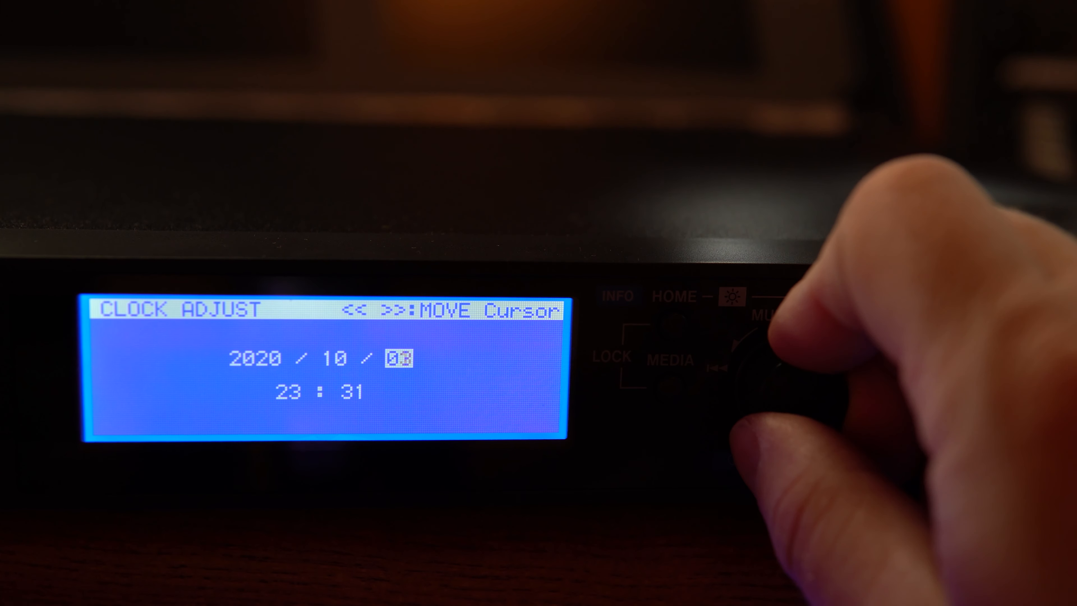